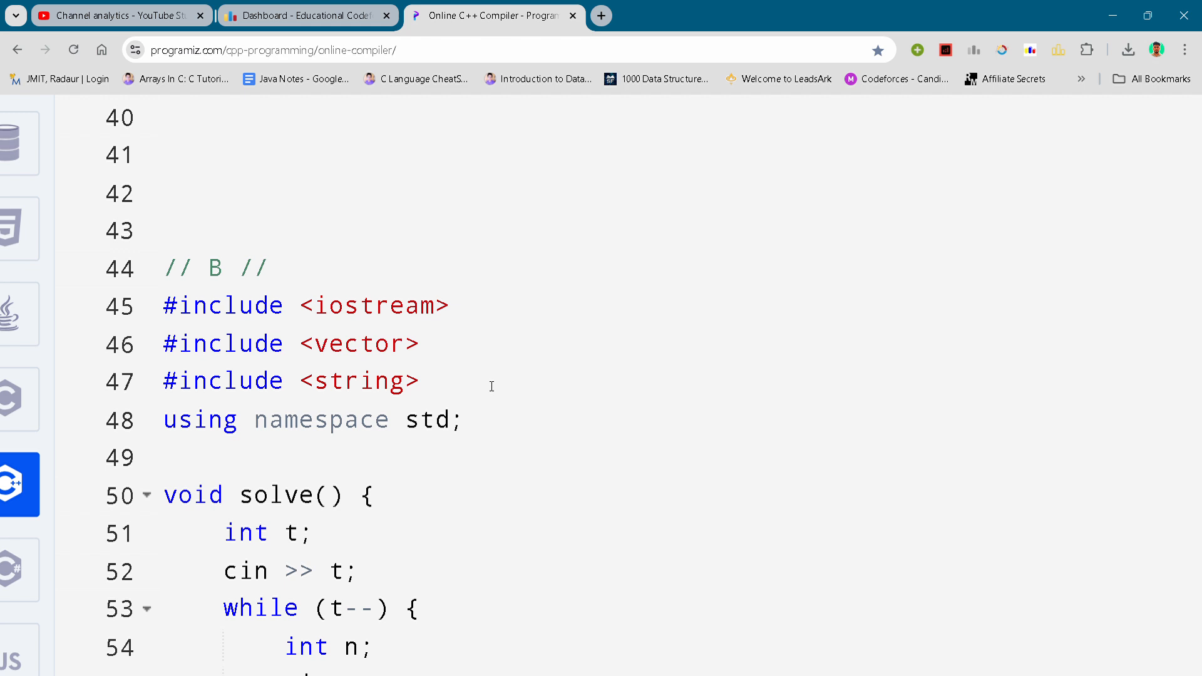
Scroll from the include lines down to the while loop reading n and the two grid rows
click(426, 381)
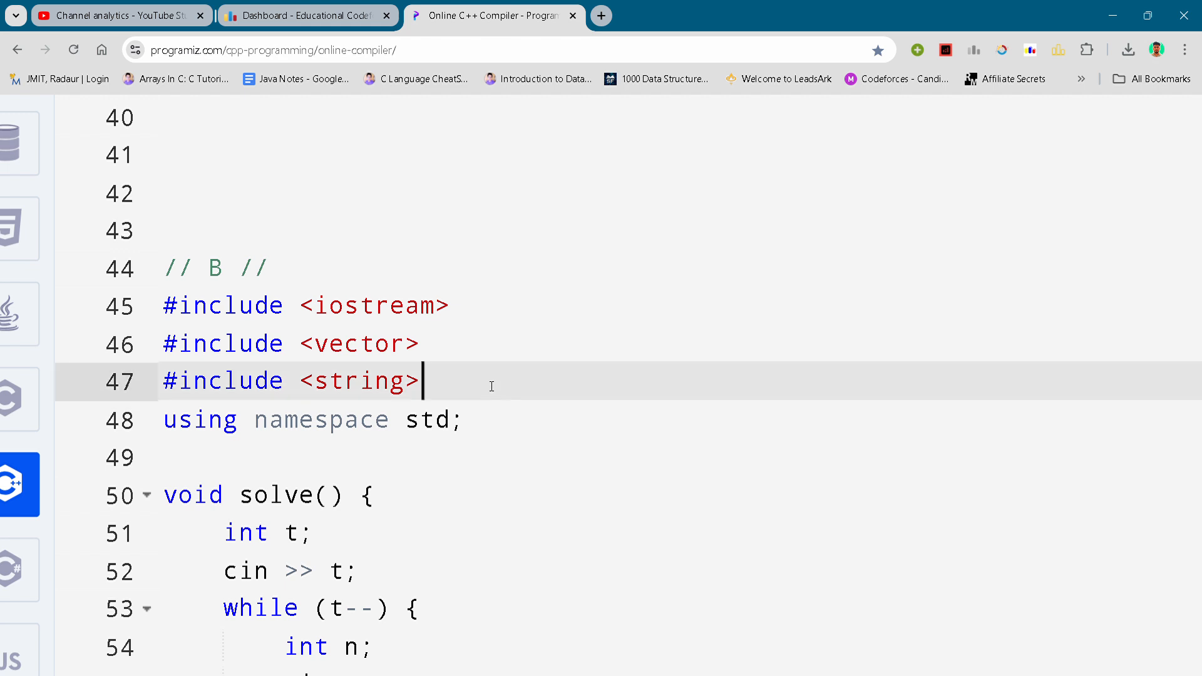
scroll(down, 3)
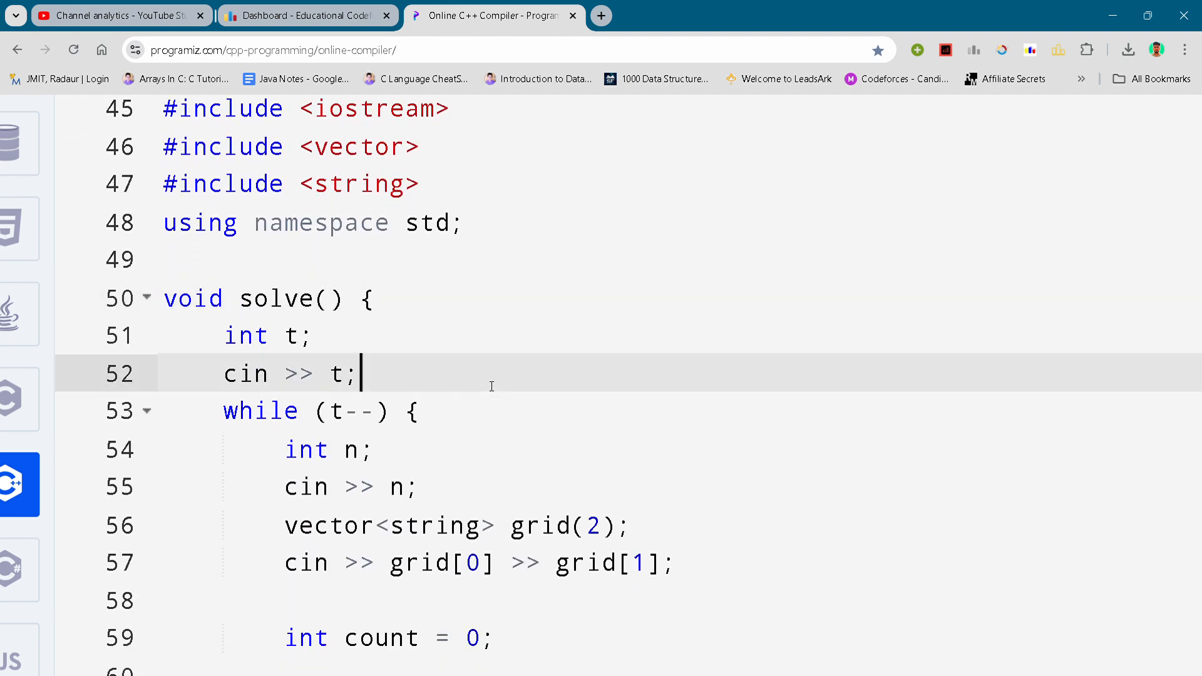
scroll(down, 3)
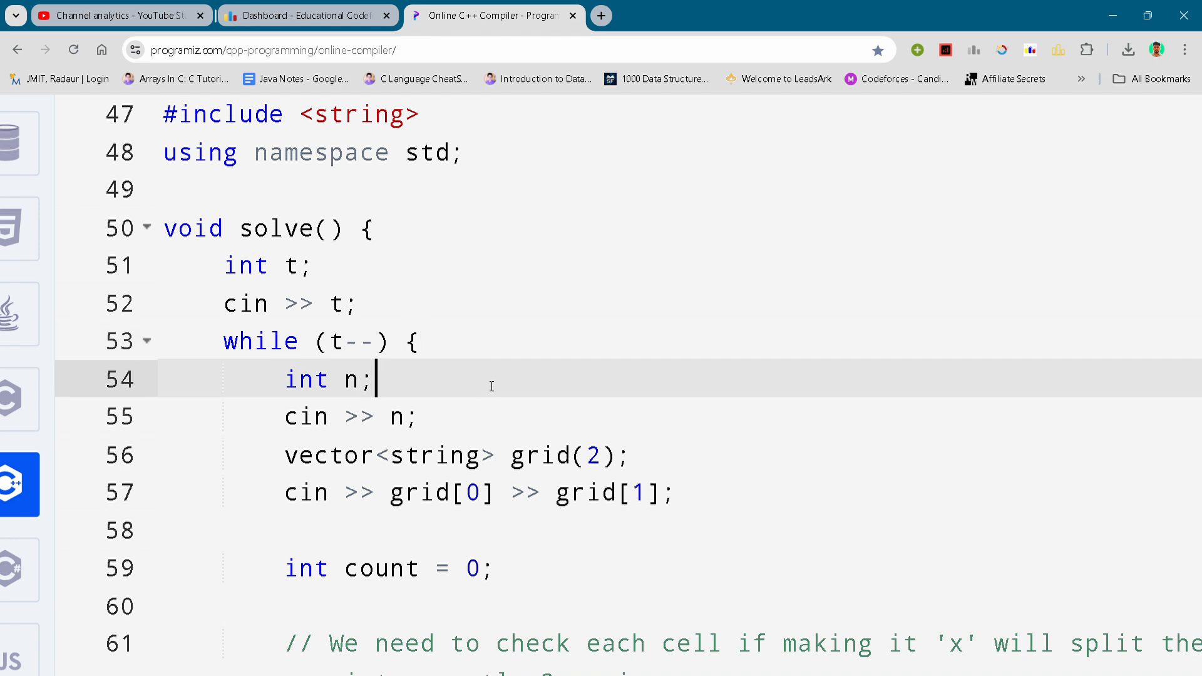
scroll(down, 3)
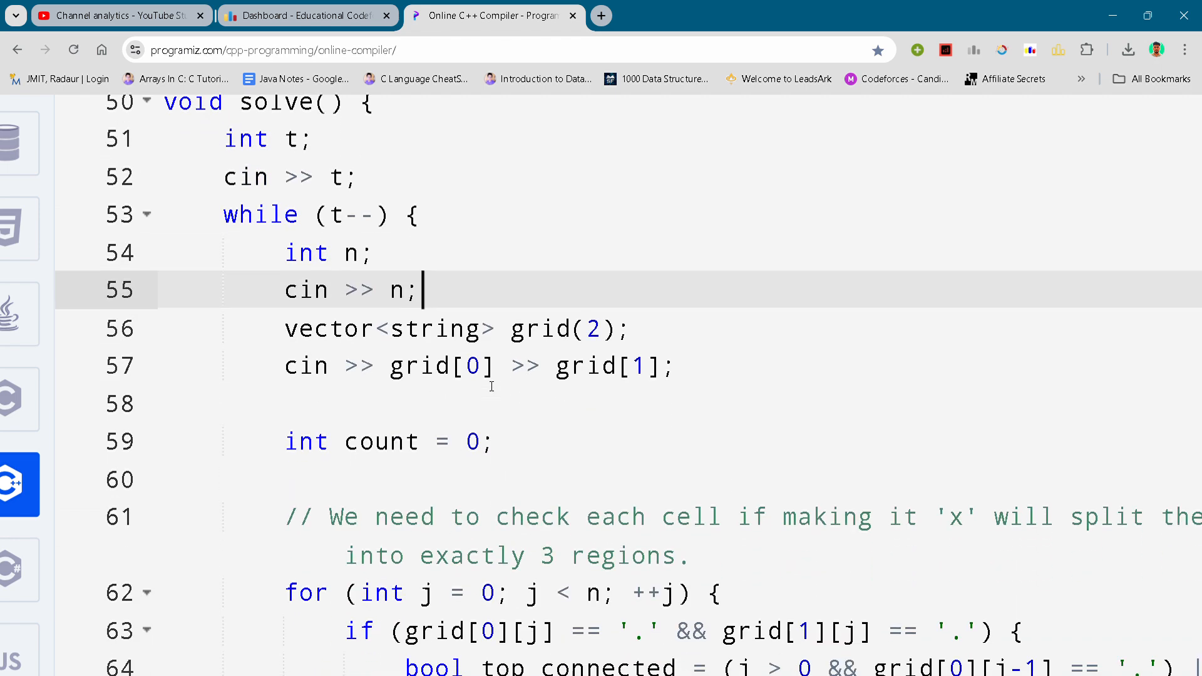
scroll(down, 3)
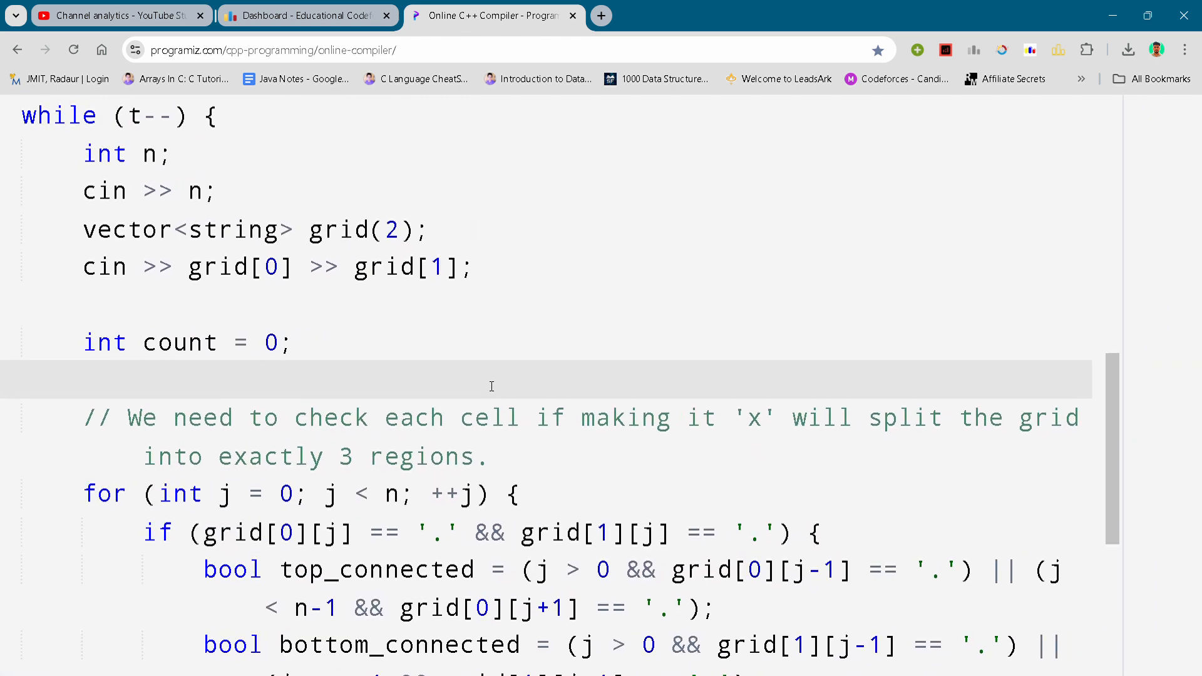
Scroll through the cell-checking for loop to the cout << count line and start of main()
scroll(down, 3)
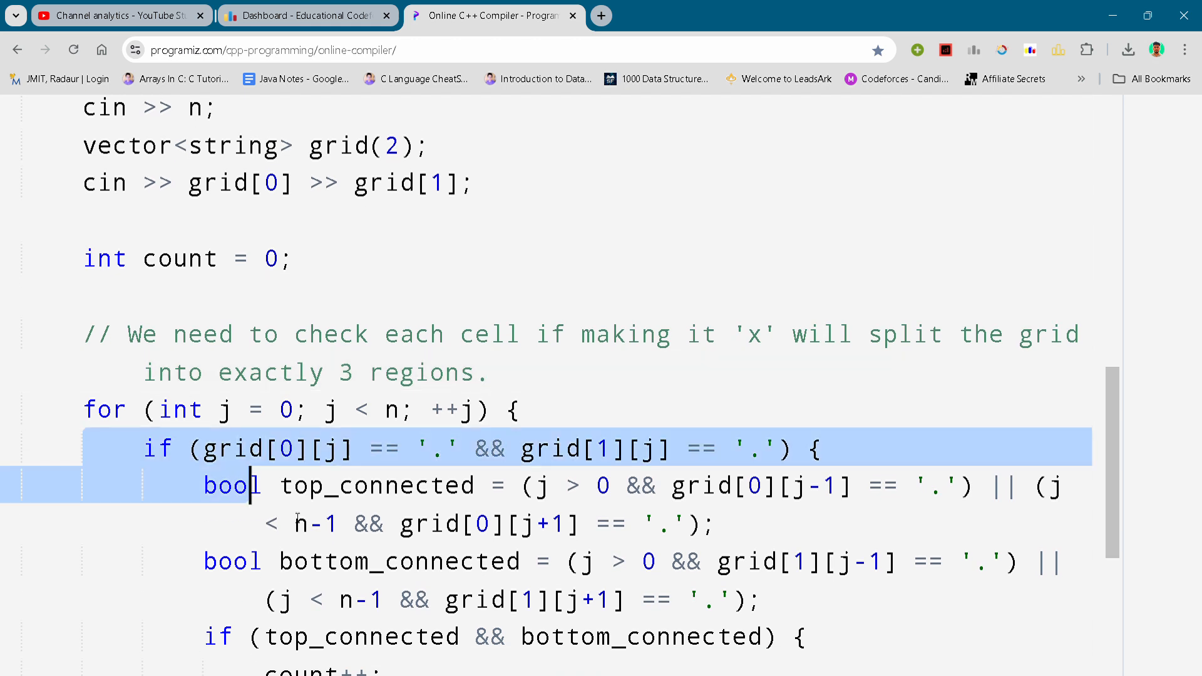
scroll(down, 3)
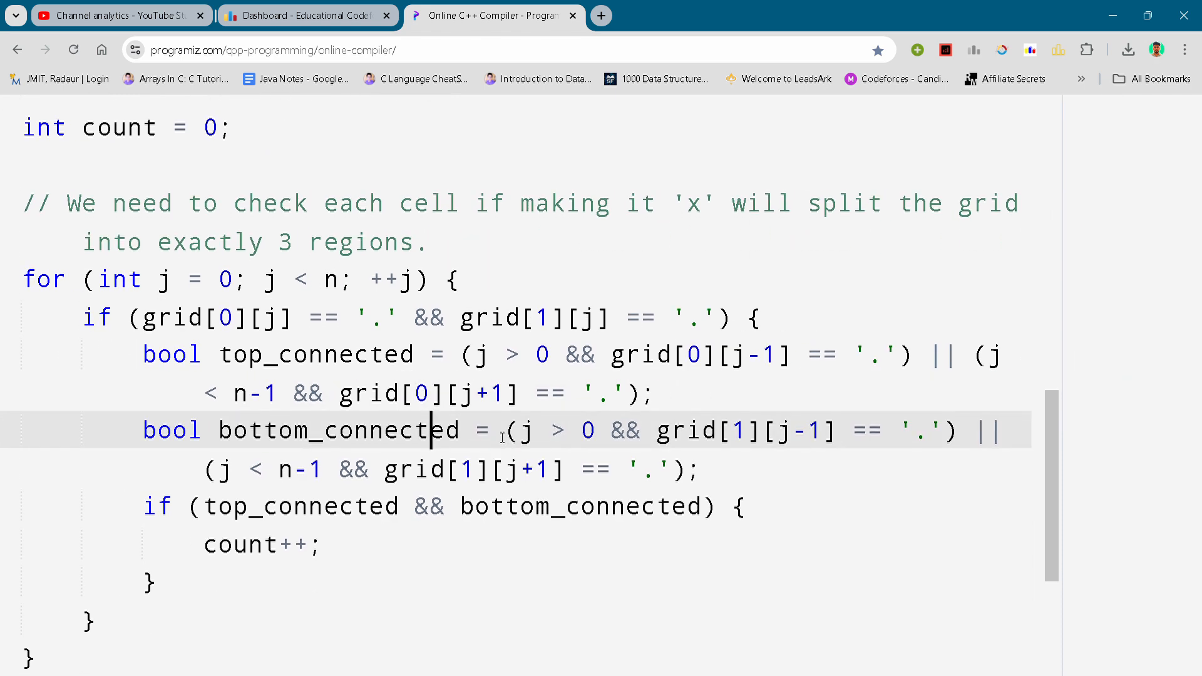
scroll(down, 3)
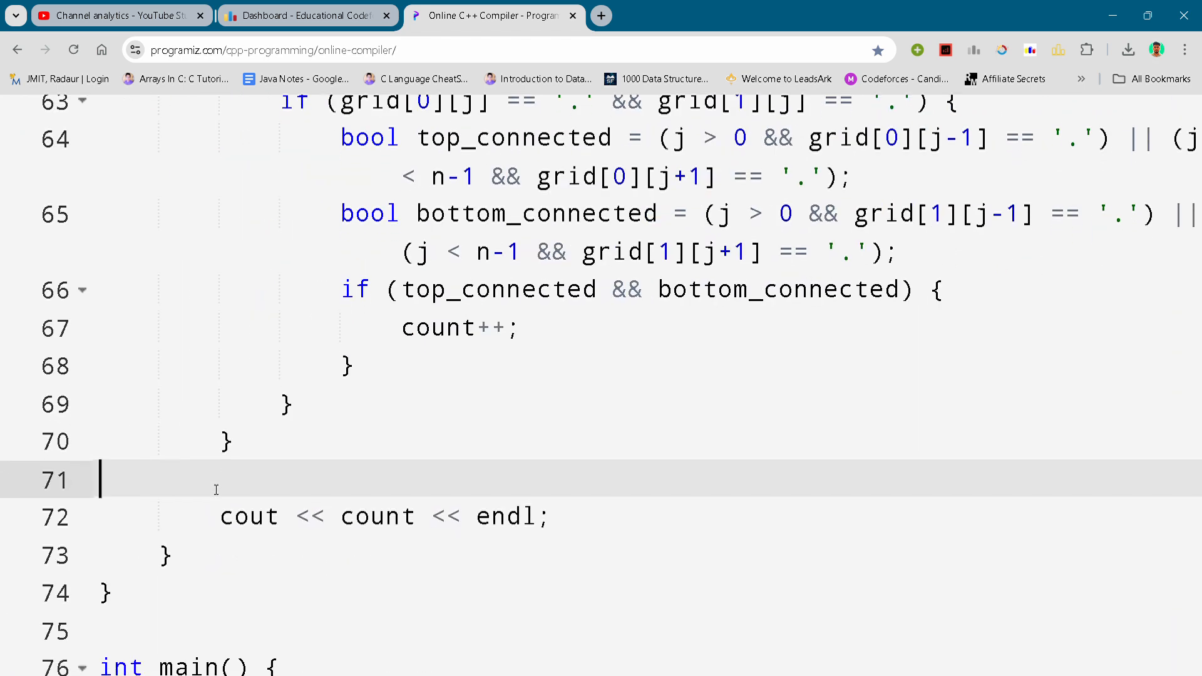
Scroll down to int main() with ios::sync_with_stdio, cin.tie and the solve() call
scroll(down, 3)
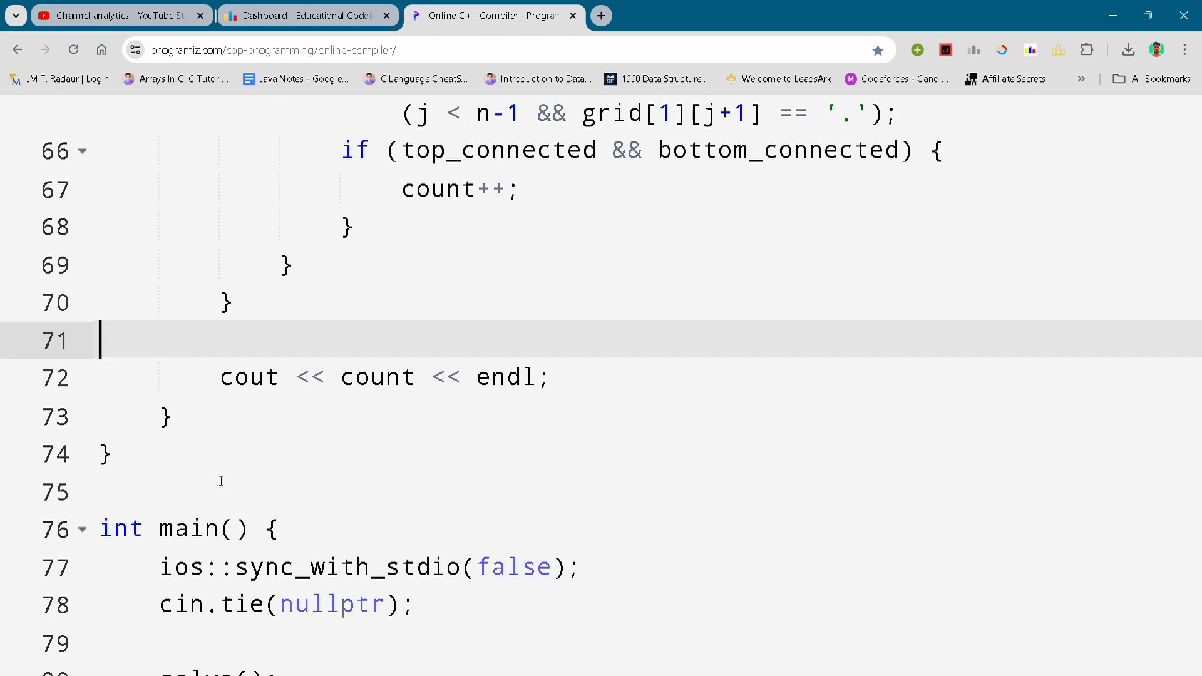
scroll(down, 3)
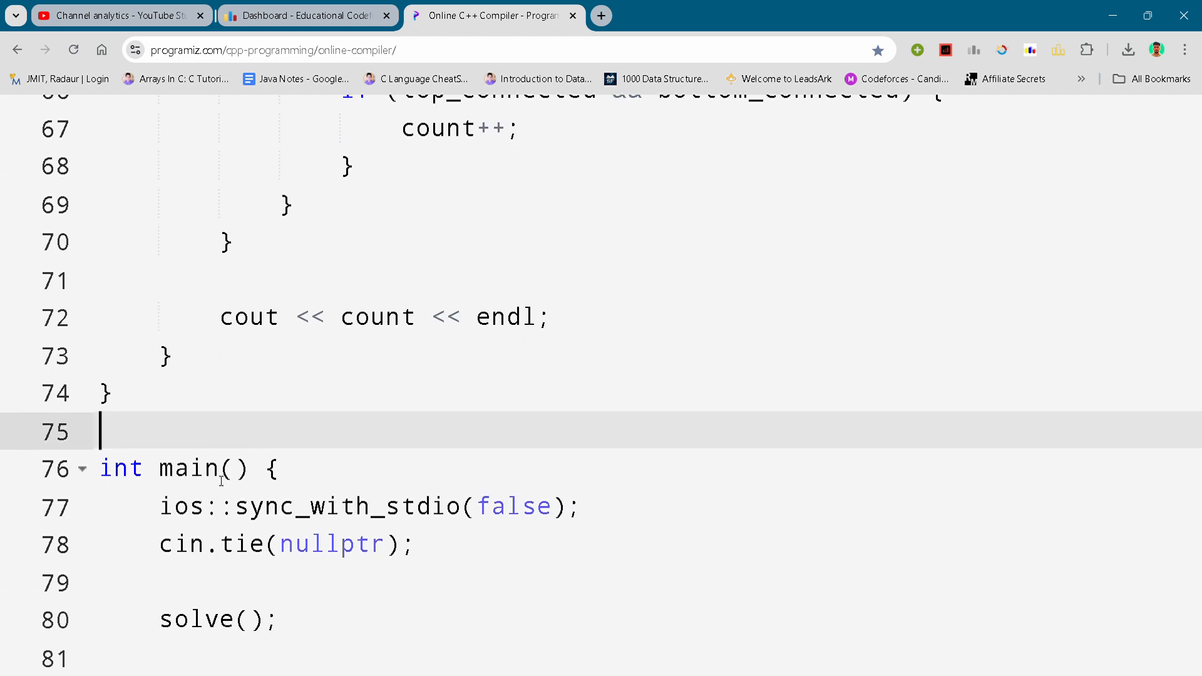